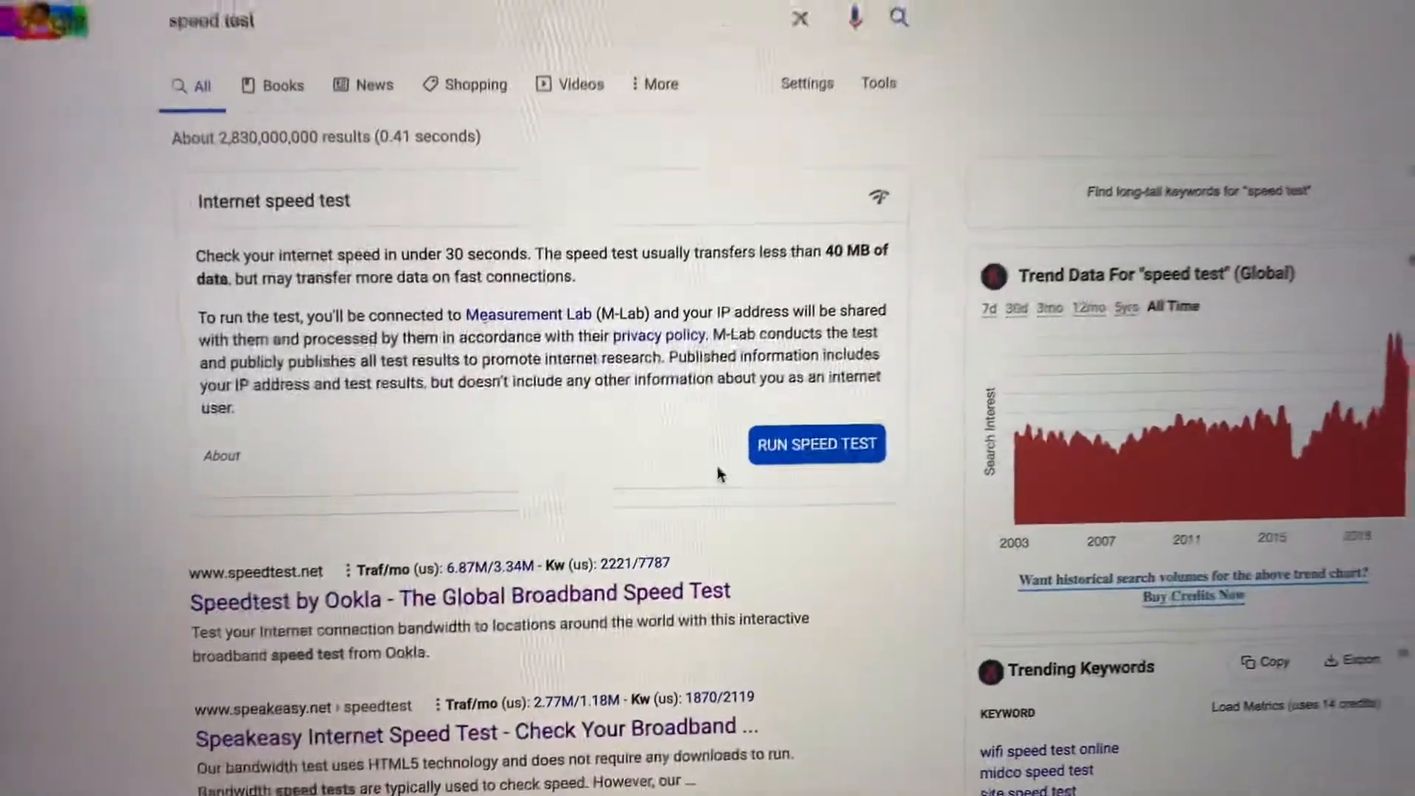
Step: Run Google's internet speed test from the 'speed test' results card
{"action": "scroll", "scroll_direction": "down", "scroll_amount": 3}
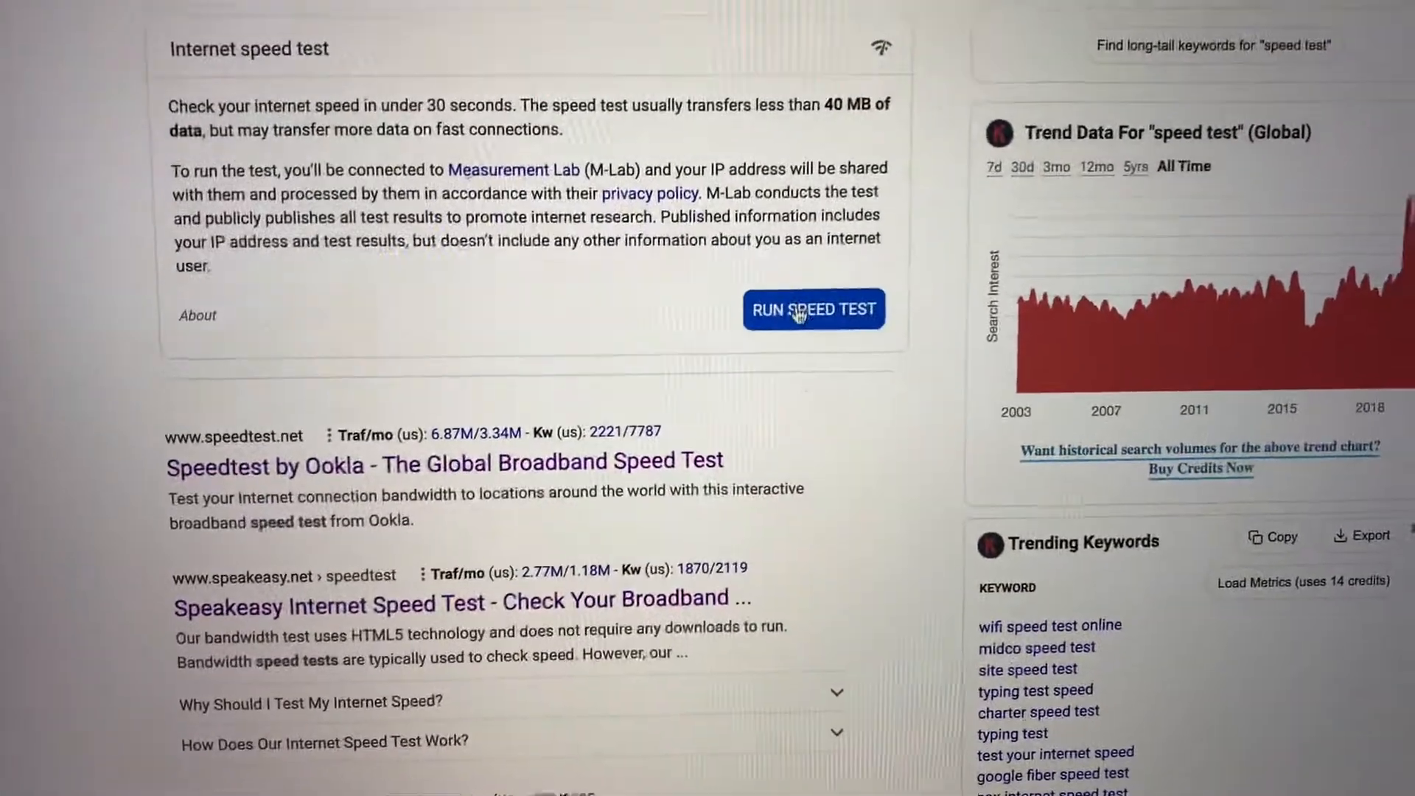
{"action": "left_click", "coordinate": [814, 309]}
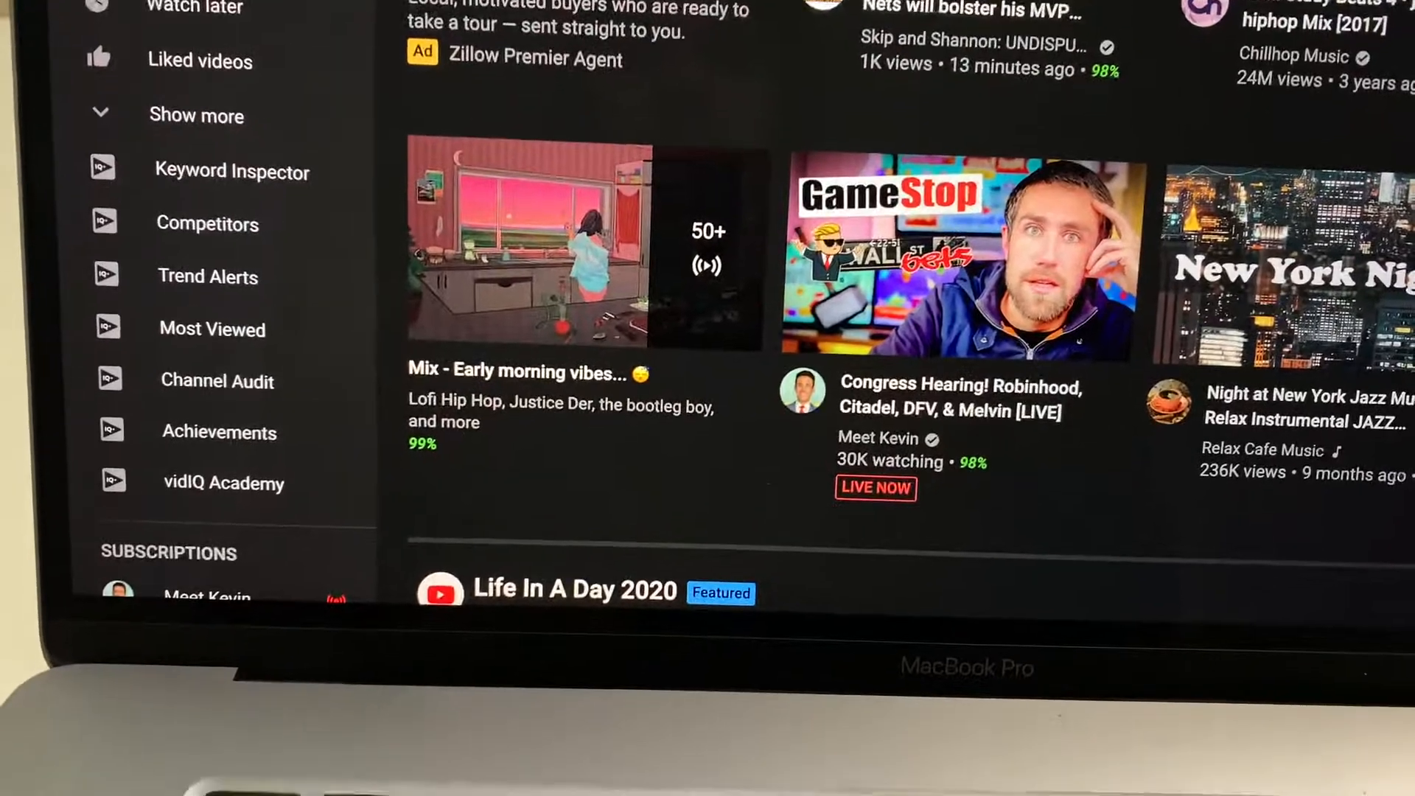
{"action": "left_click", "coordinate": [1183, 25]}
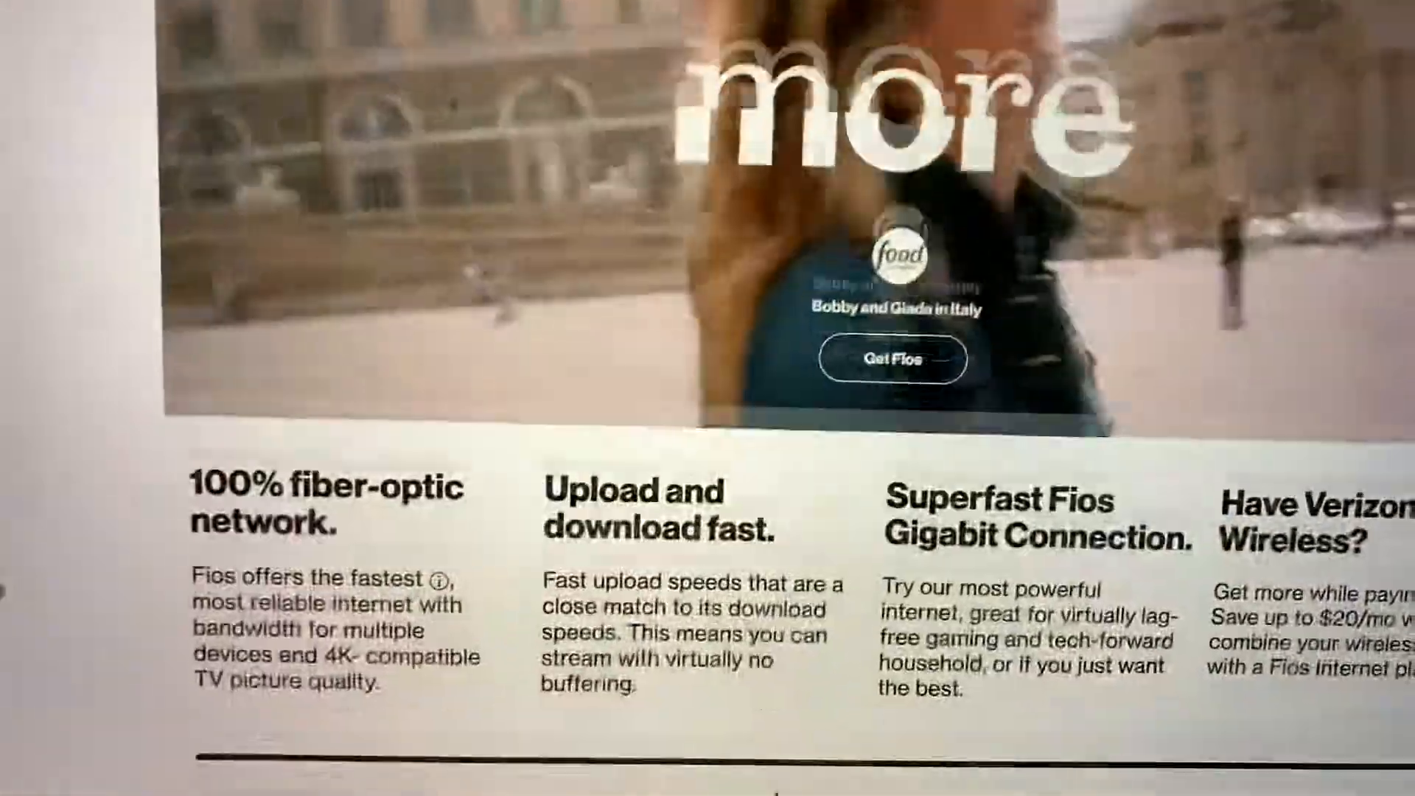
Step: Scroll to the Fios plan cards showing 200 Mbps, 400 Mbps and Gigabit Connection 940/880 Mbps
{"action": "scroll", "scroll_direction": "down", "scroll_amount": 3}
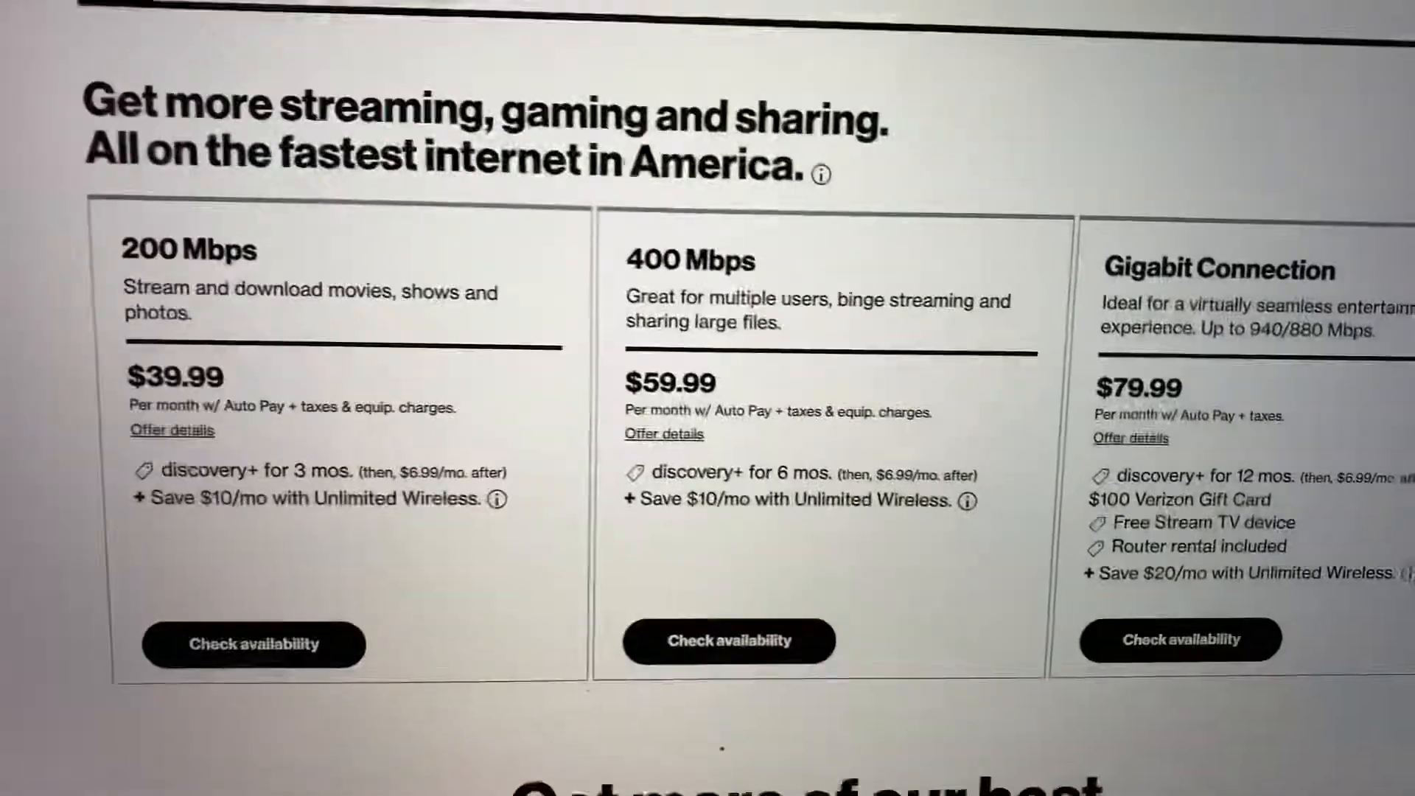
{"action": "scroll", "scroll_direction": "down", "scroll_amount": 3}
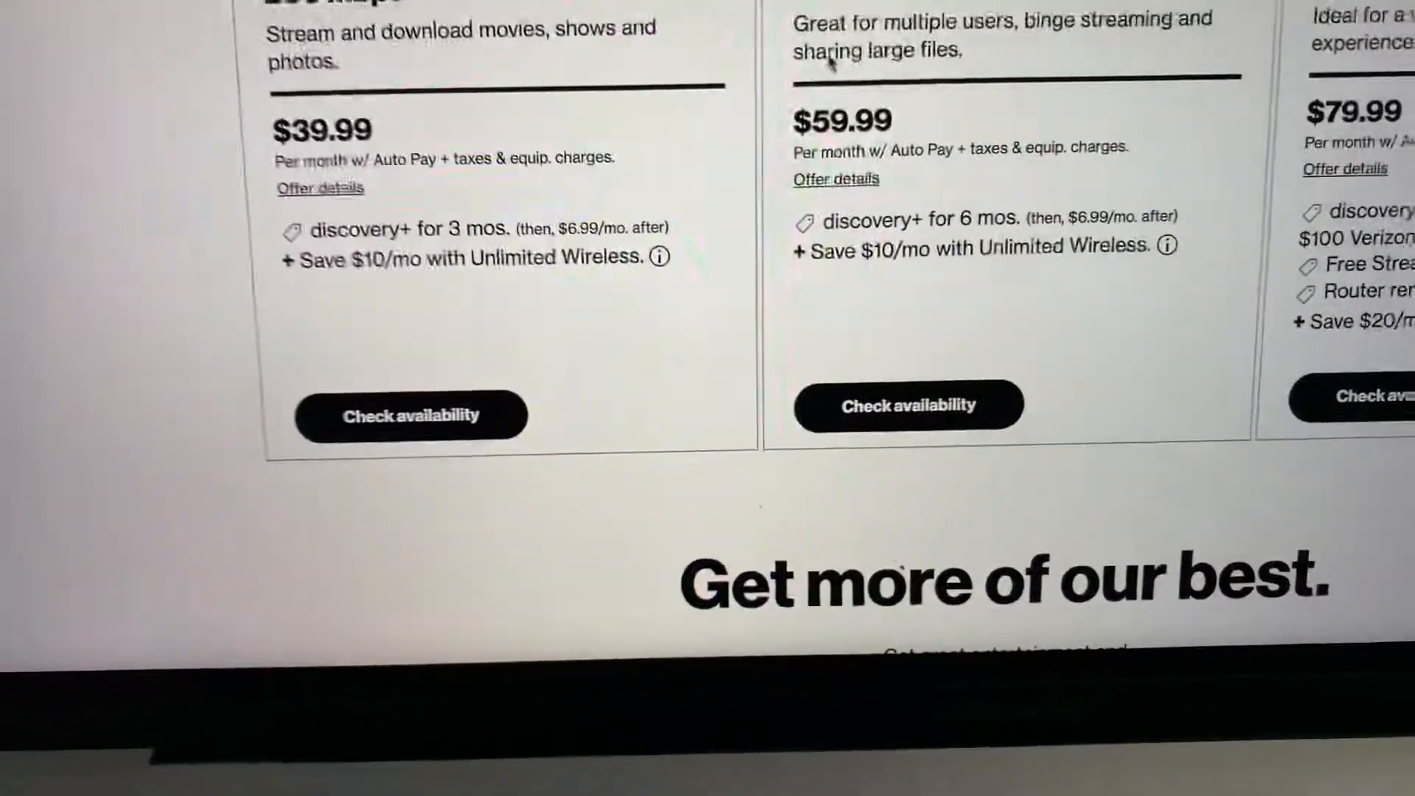
{"action": "scroll", "scroll_direction": "up", "scroll_amount": 3}
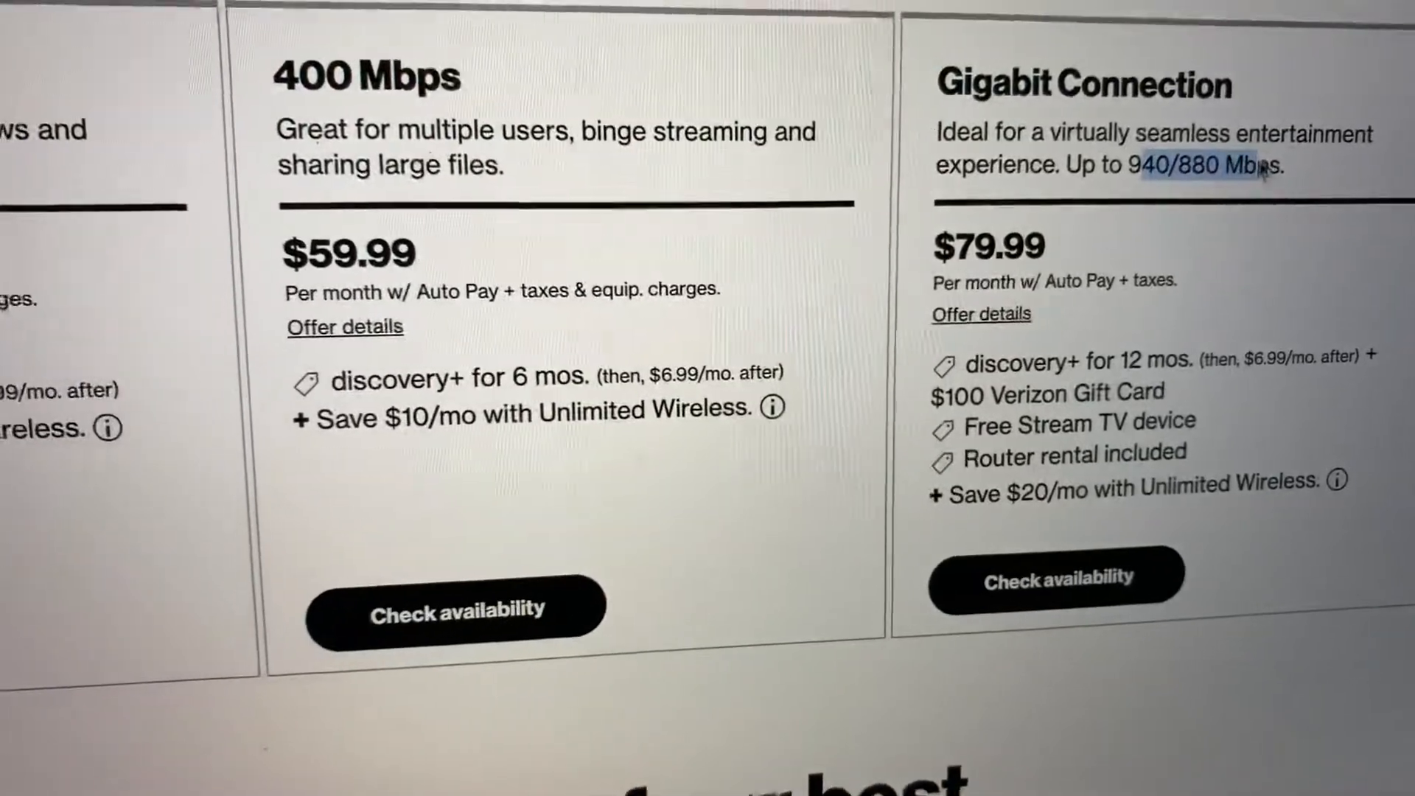
{"action": "scroll", "scroll_direction": "down", "scroll_amount": 3}
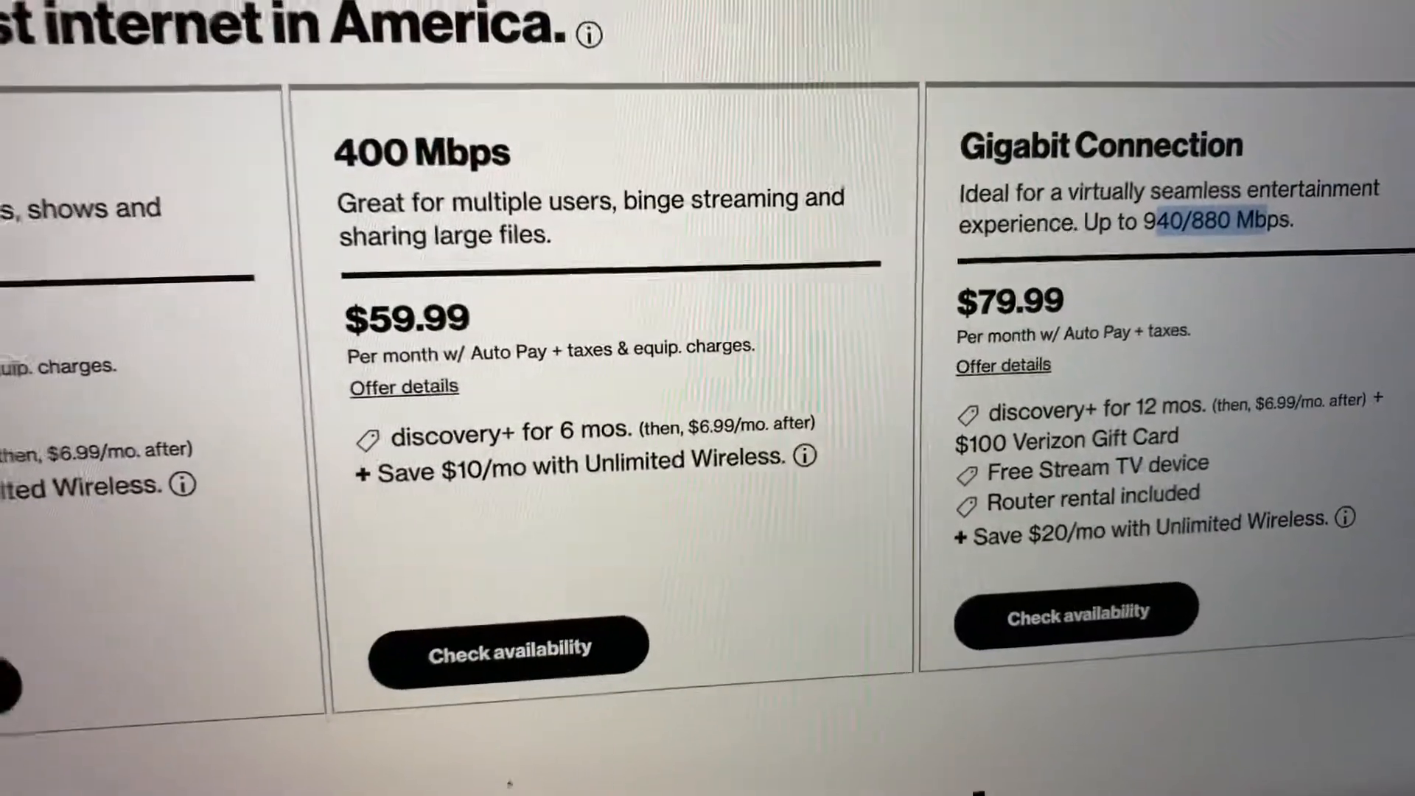